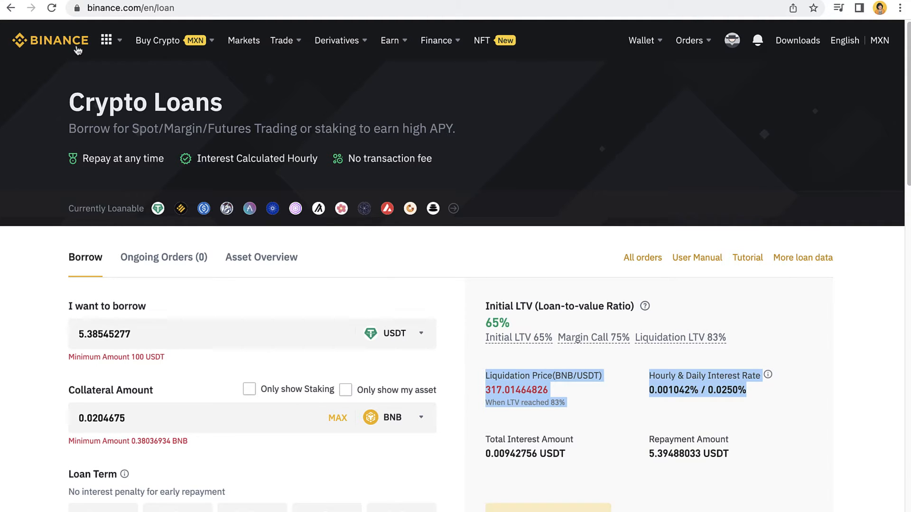
mouse_move(243, 114)
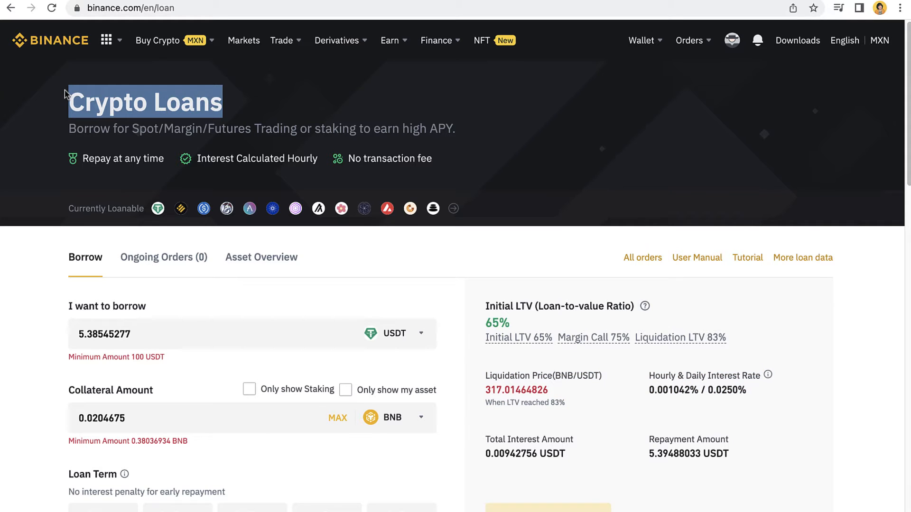
Step: Leave Crypto Loans for the Binance home page at binance.com/en
left_click(51, 40)
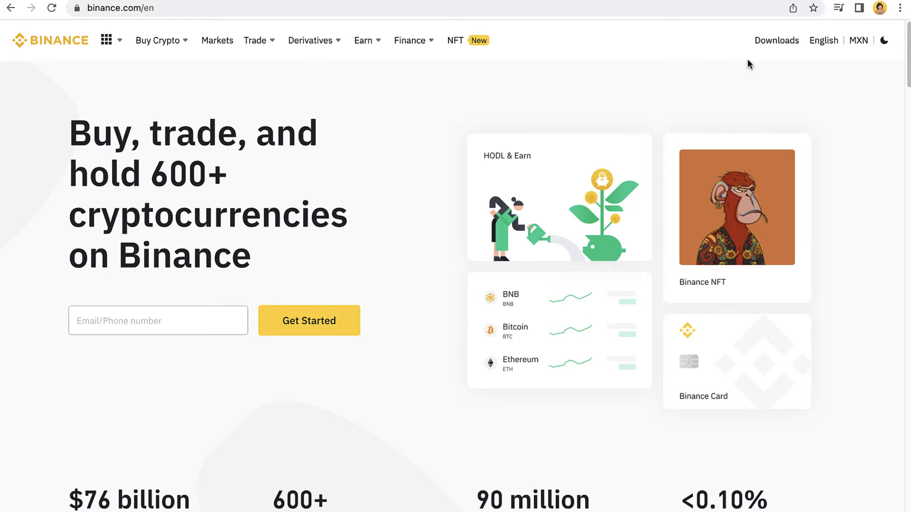
mouse_move(704, 81)
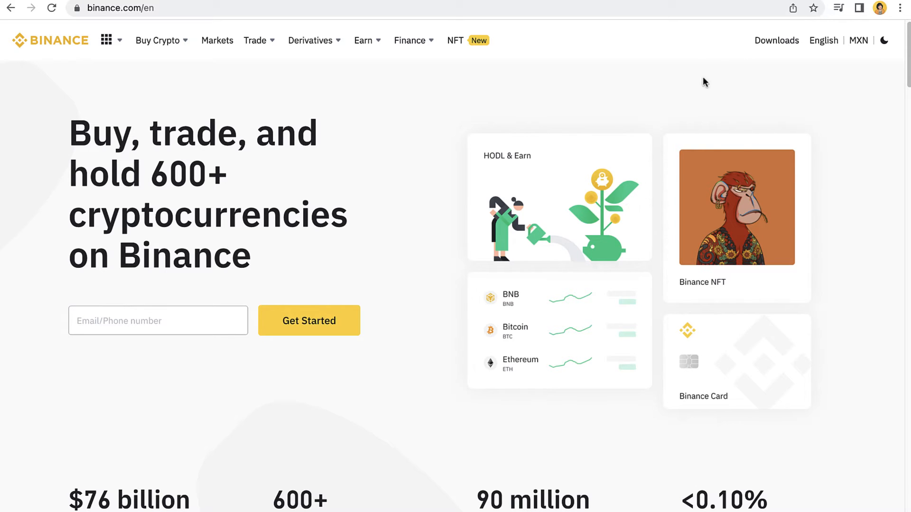
Step: Return to Crypto Loans via the Finance menu and activate the 'I want to borrow' field
left_click(410, 40)
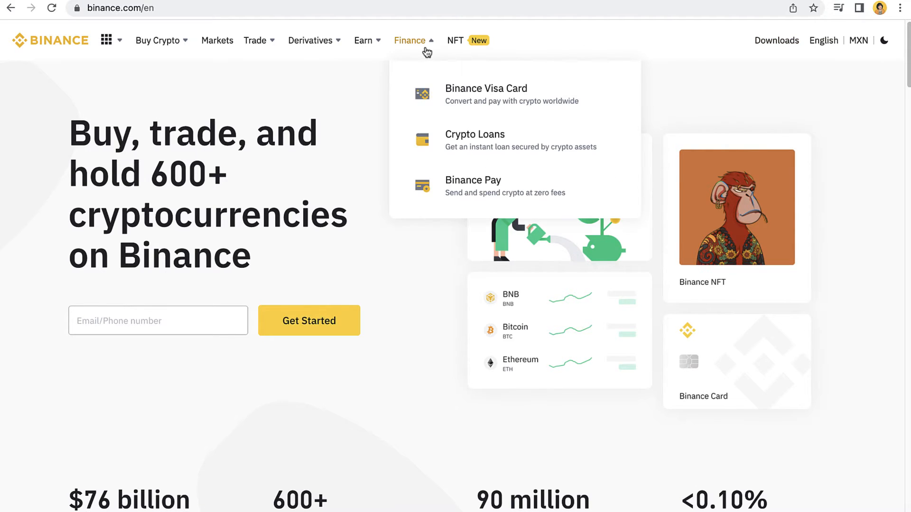
mouse_move(429, 55)
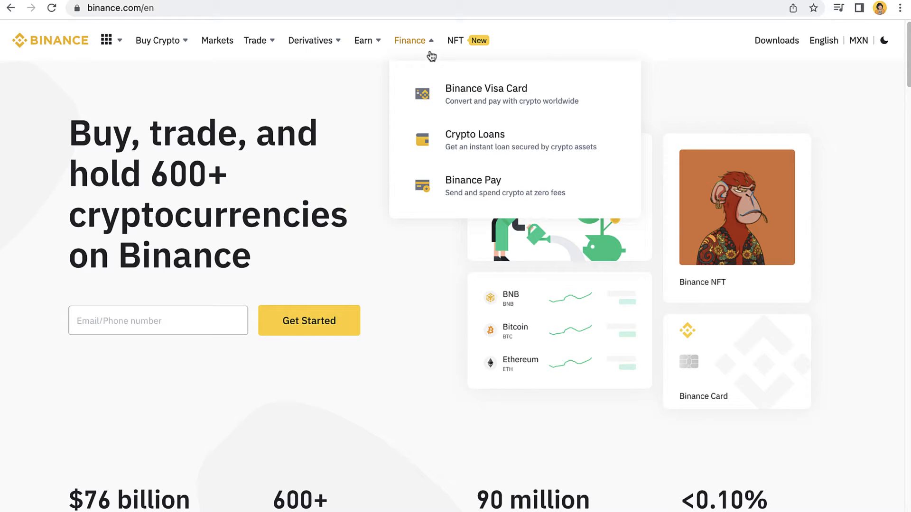
mouse_move(513, 109)
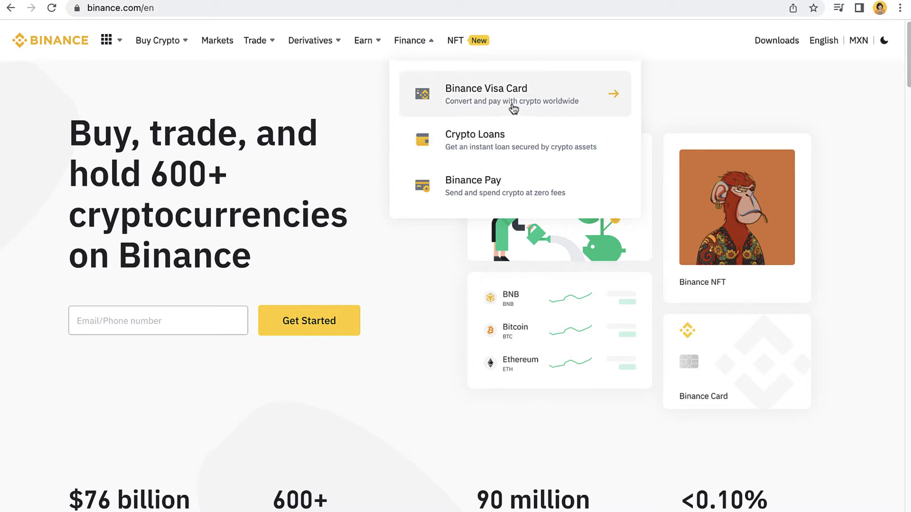
mouse_move(513, 143)
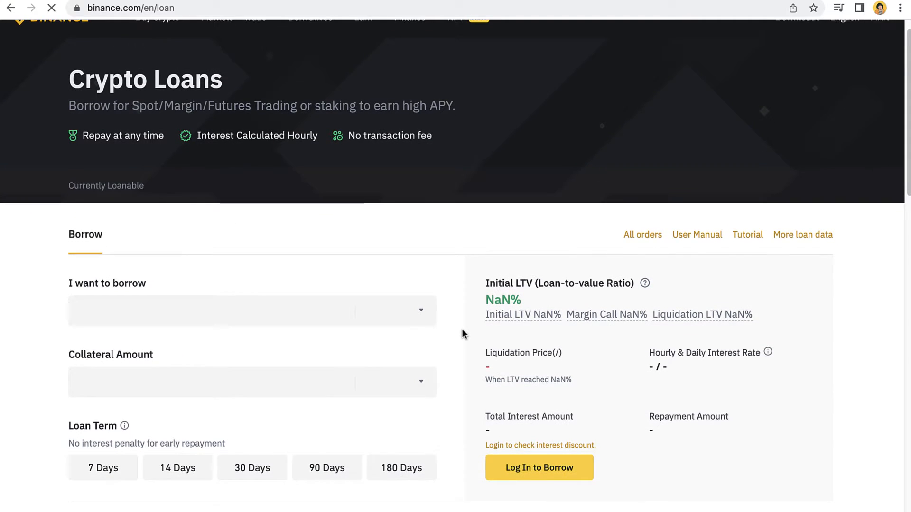
scroll("down", 3)
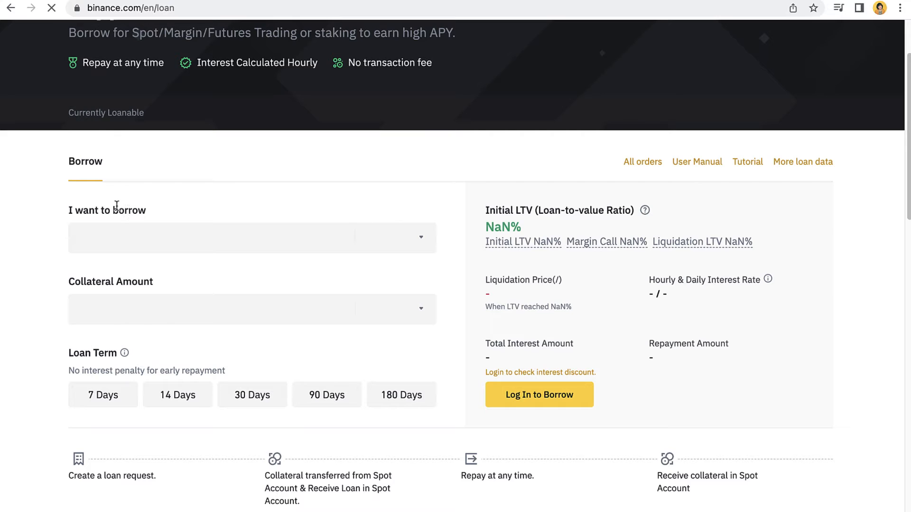
double_click(129, 210)
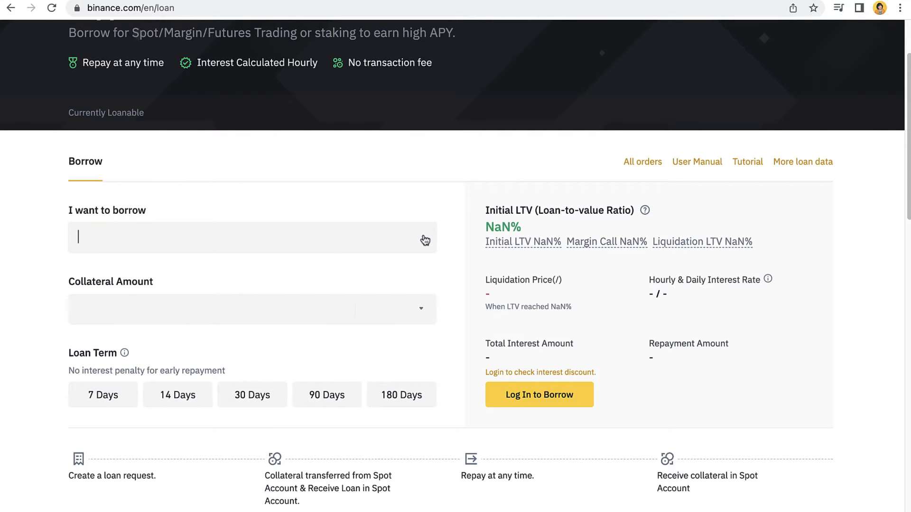
Step: Borrow 9890 DOGE, picked from the coin list, against 5.11812388 BNB collateral
left_click(251, 237)
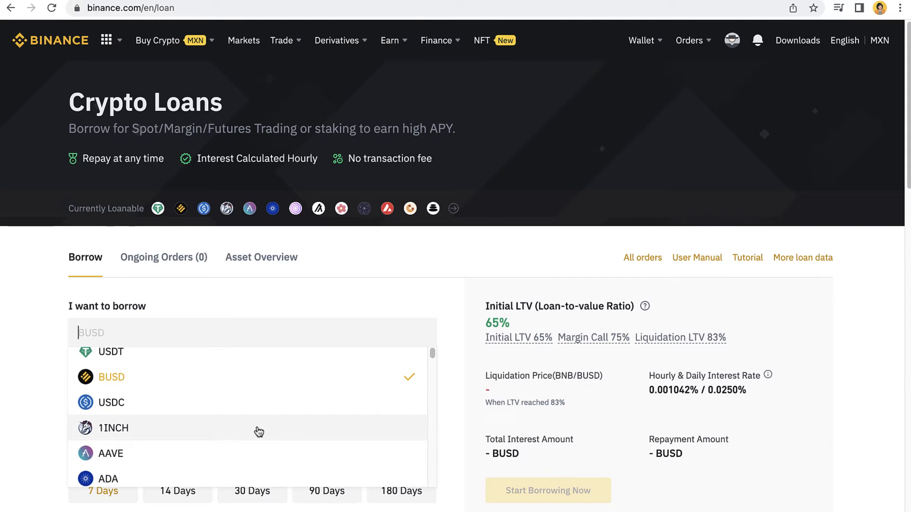
scroll("down", 3)
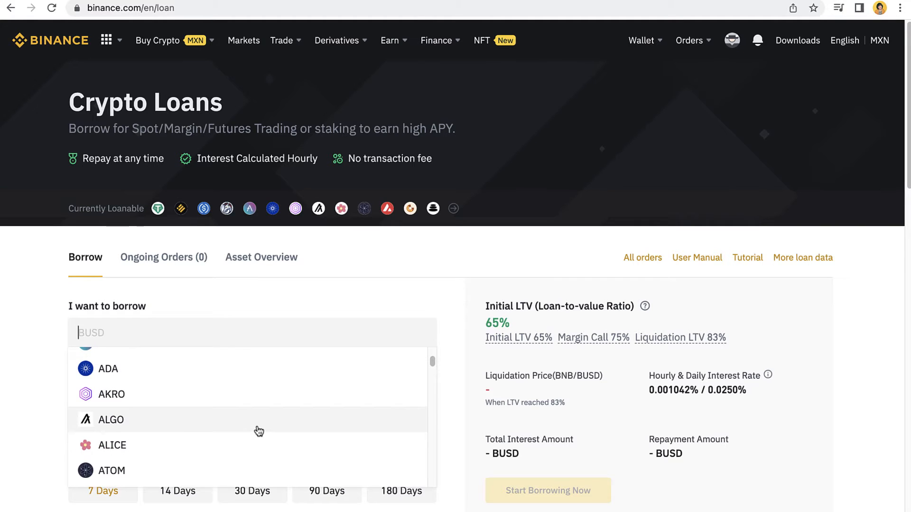
scroll("down", 3)
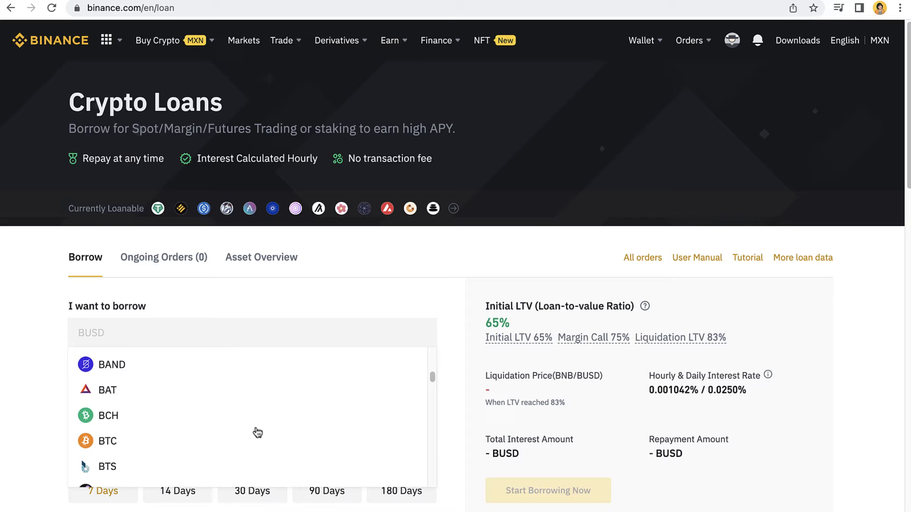
scroll("down", 3)
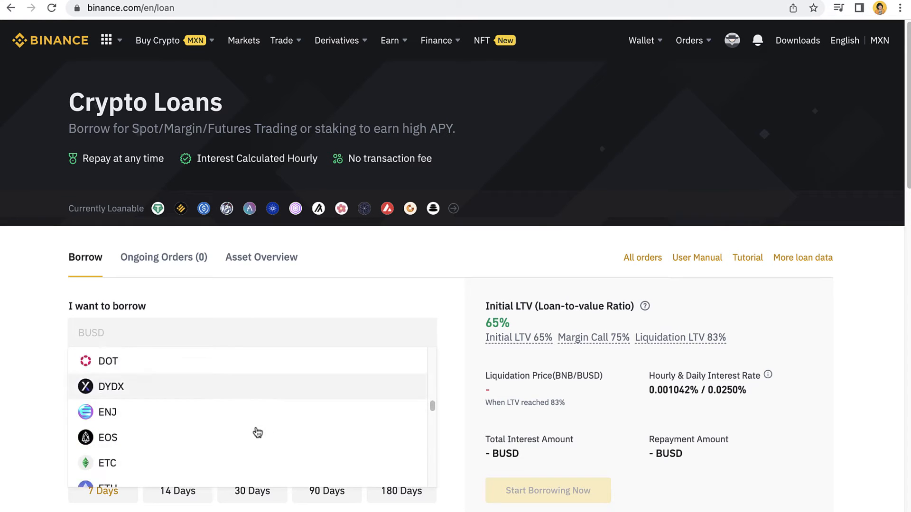
type("p")
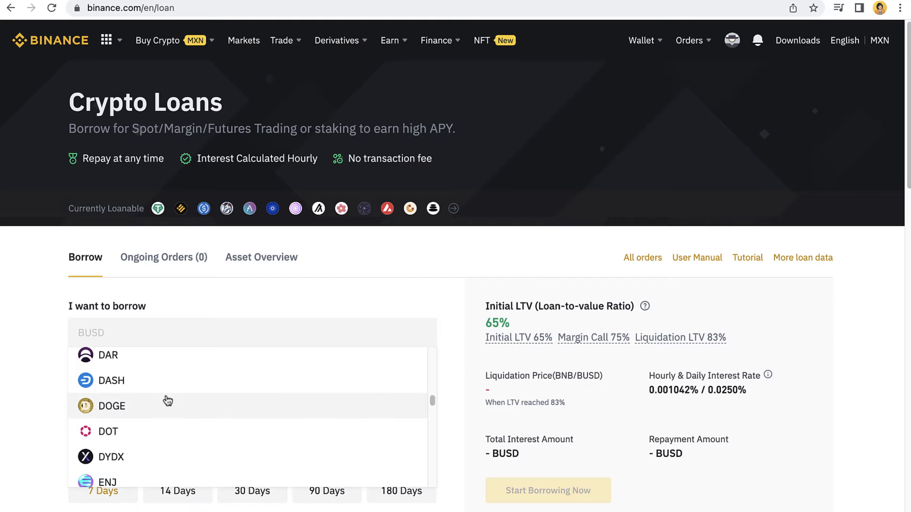
left_click(111, 406)
type("9890")
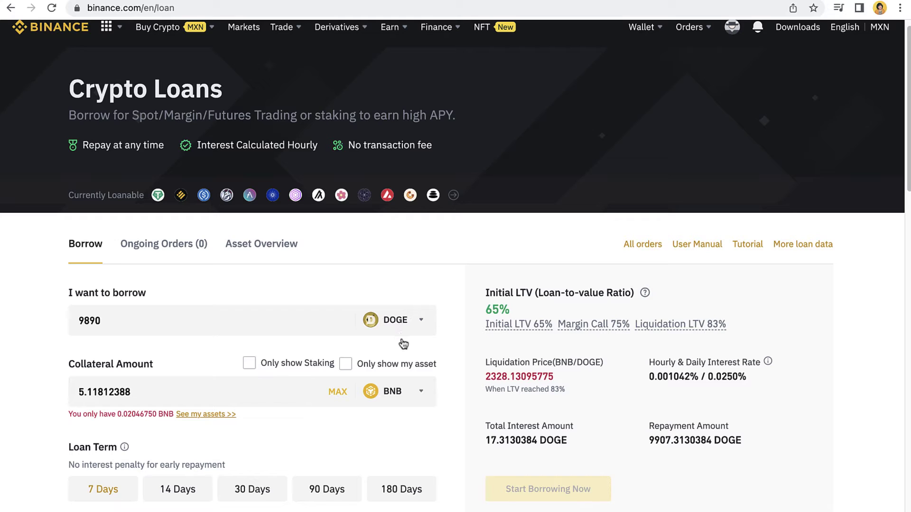
Step: Borrow about 100 USDT against 0.38037841 BNB with a 30-day term
left_click(404, 320)
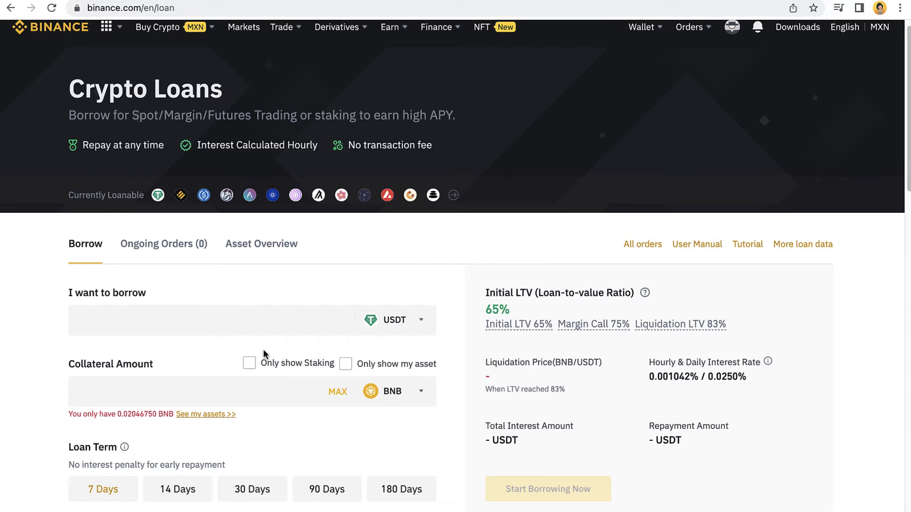
type("2")
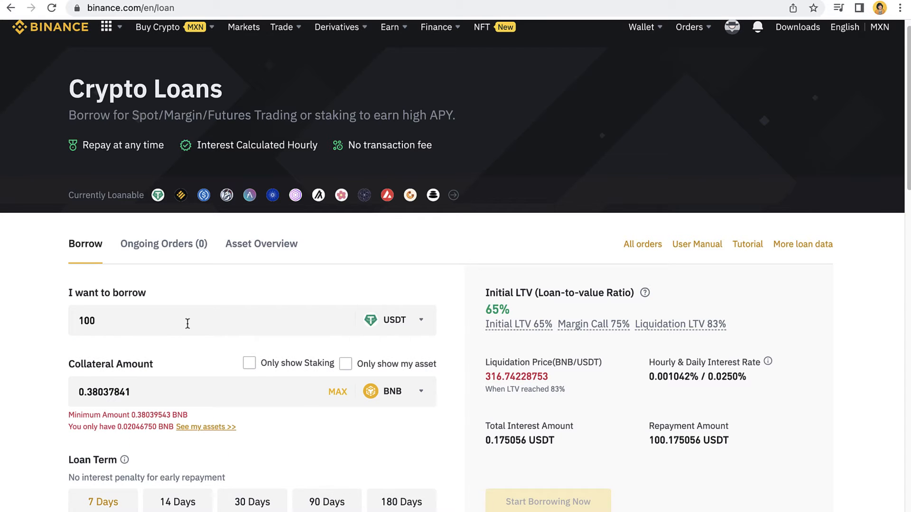
scroll("down", 3)
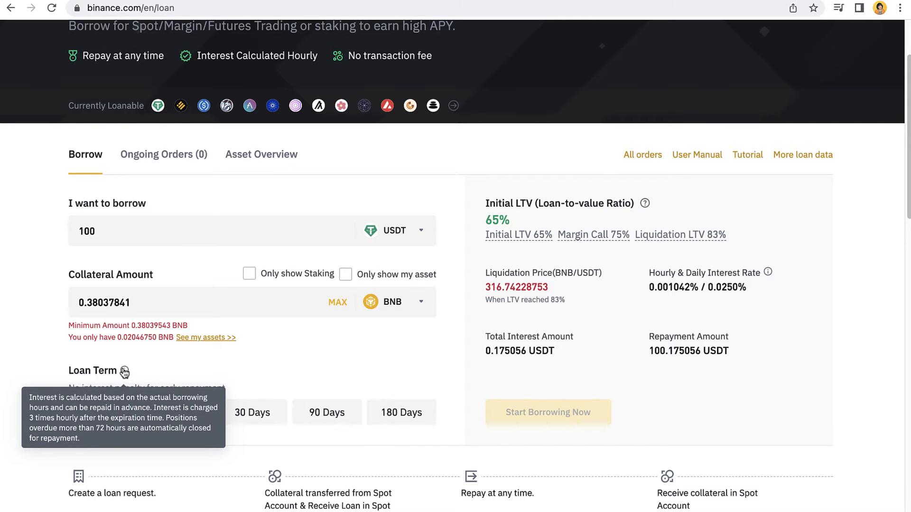
mouse_move(148, 367)
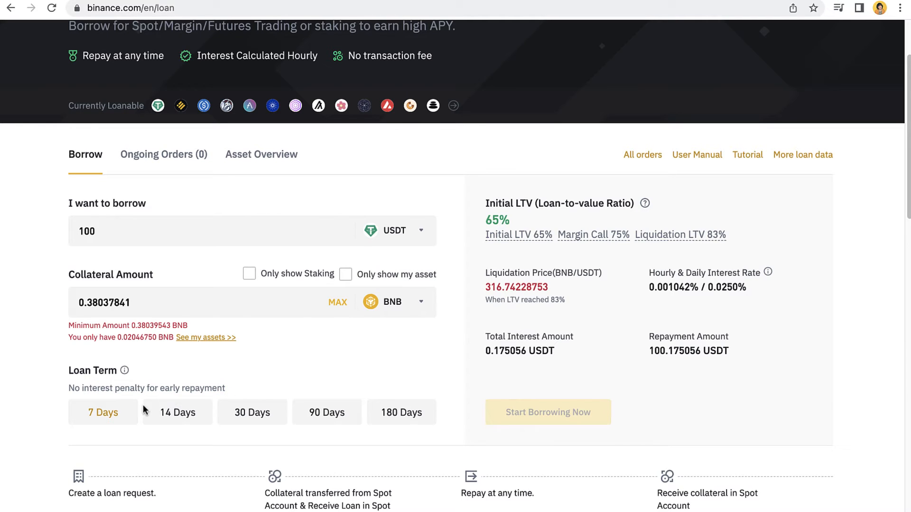
left_click(177, 413)
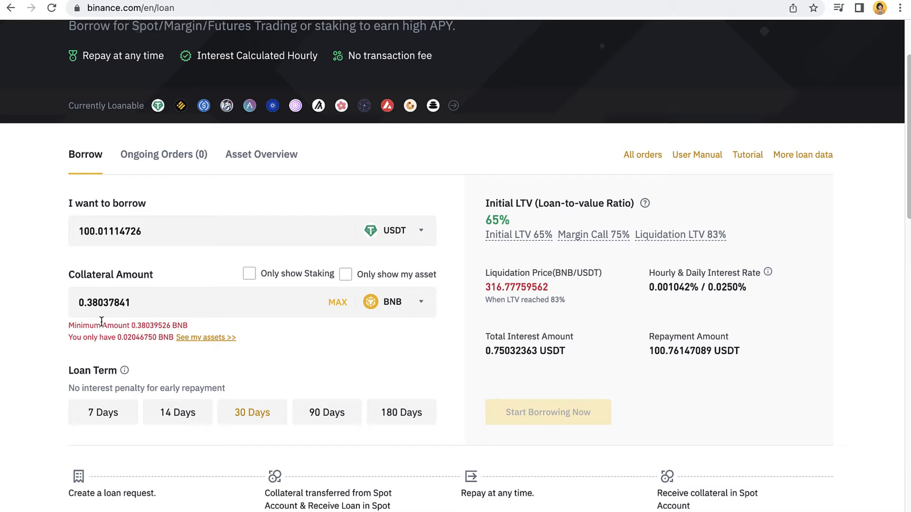
left_click(337, 302)
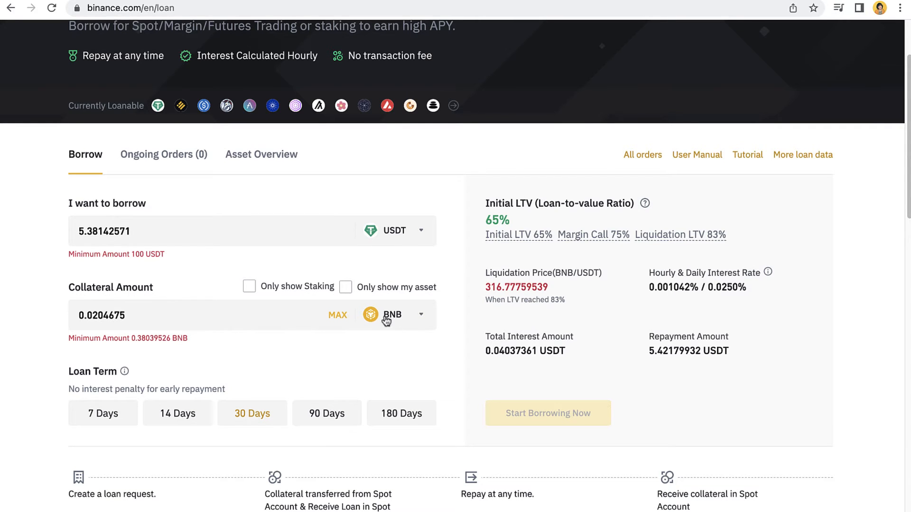
mouse_move(323, 423)
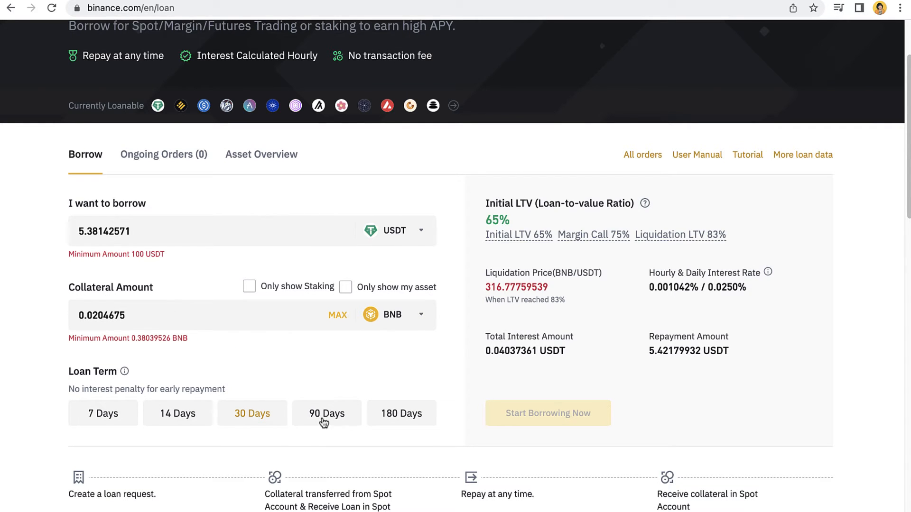
left_click(326, 413)
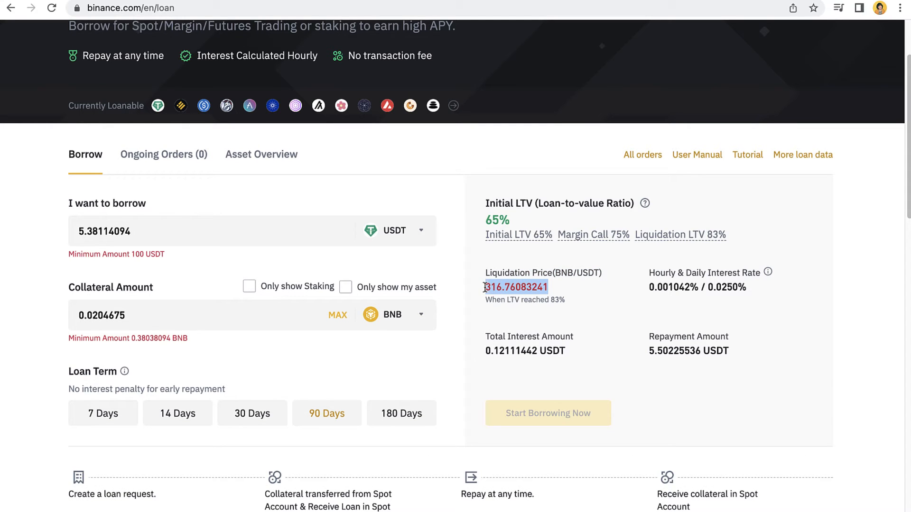
mouse_move(666, 281)
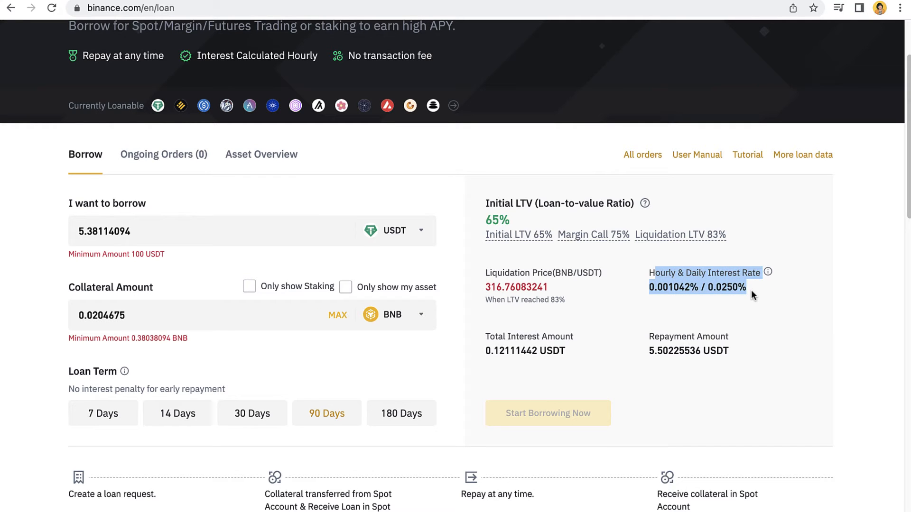
scroll("down", 3)
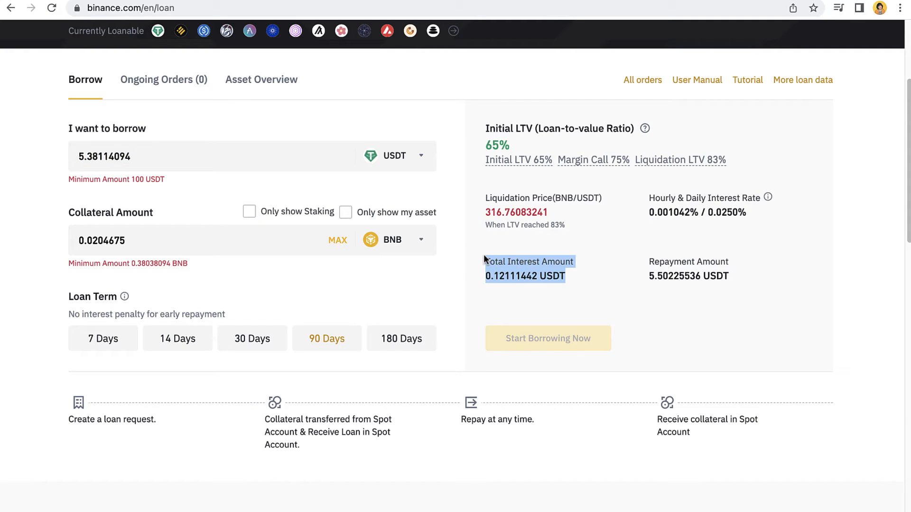
mouse_move(415, 182)
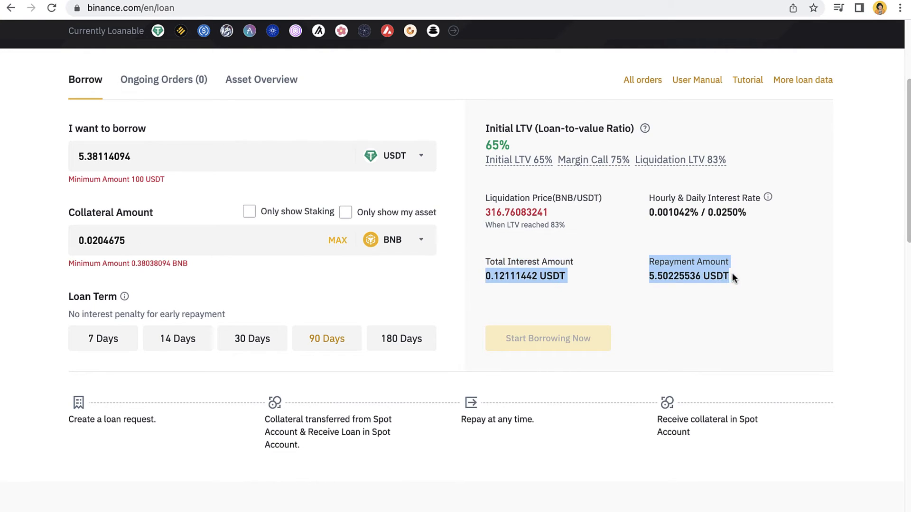
Step: Change the loan to 50 USDT over 7 days, repaying 50.05763777 USDT
left_click(104, 156)
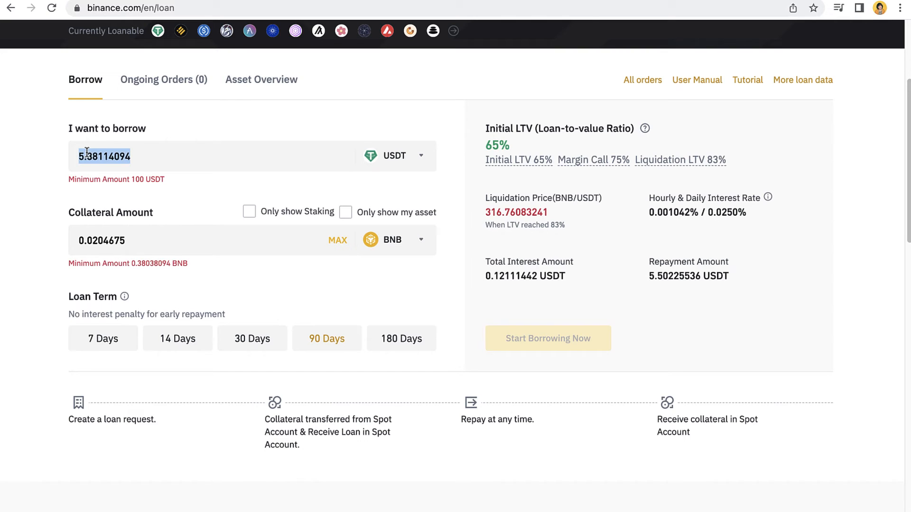
type("50")
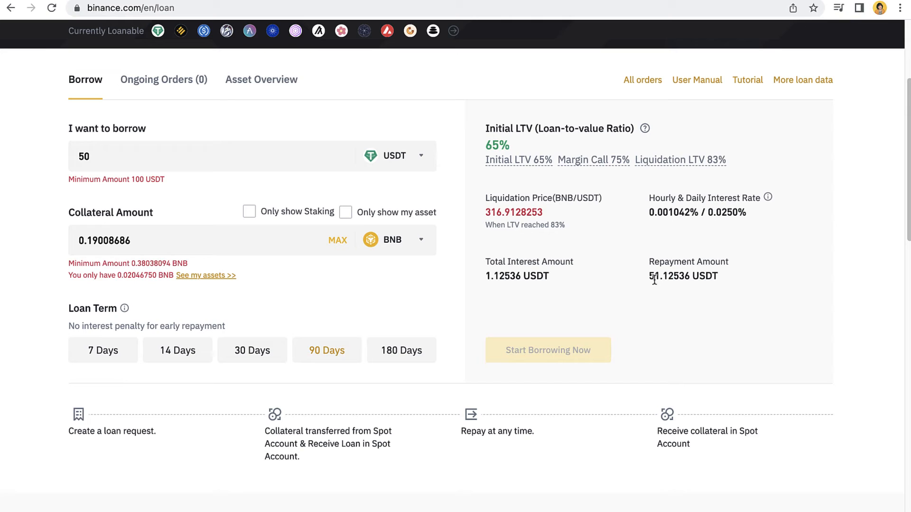
double_click(684, 276)
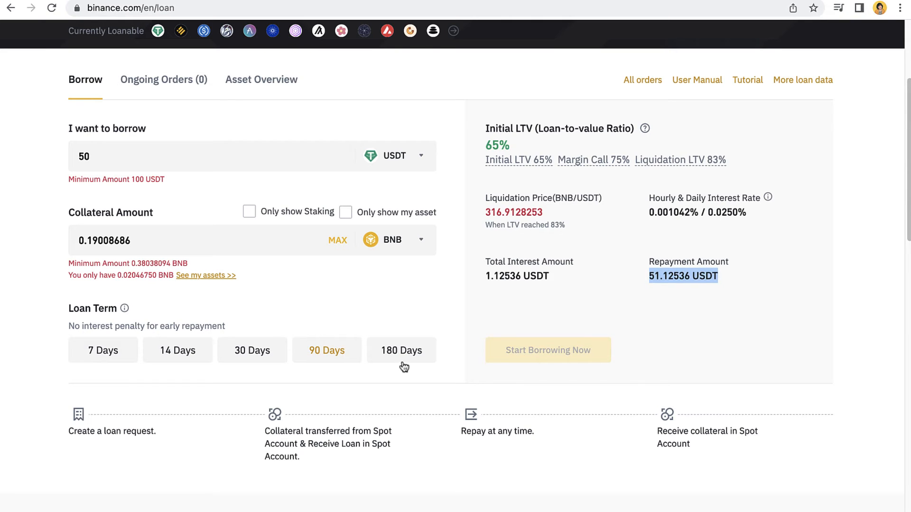
mouse_move(351, 360)
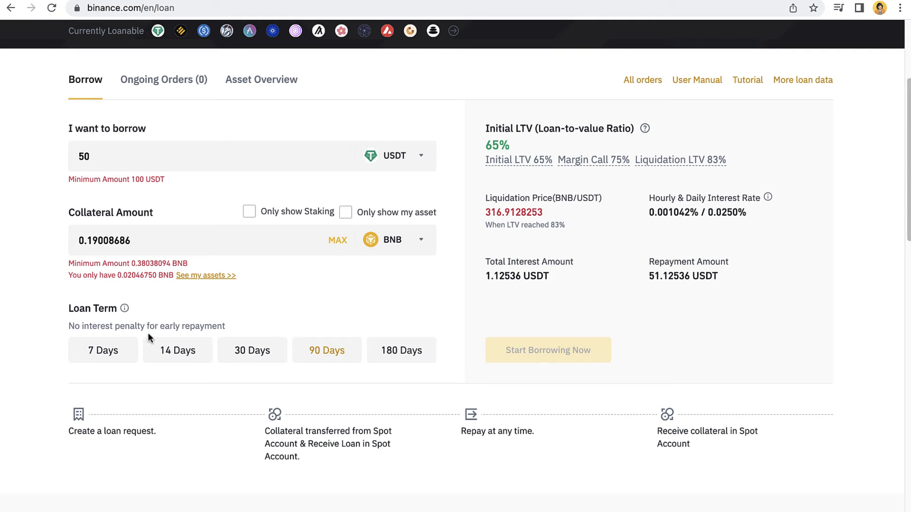
left_click(103, 350)
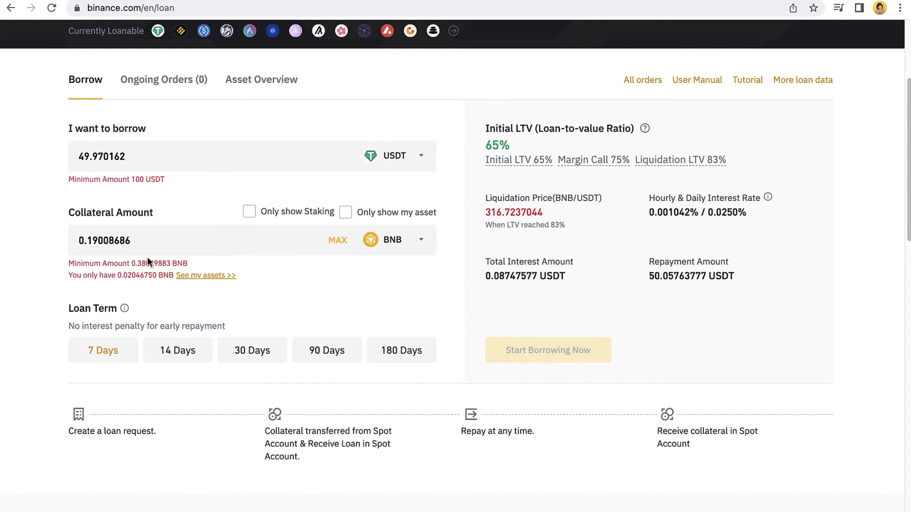
left_click(393, 240)
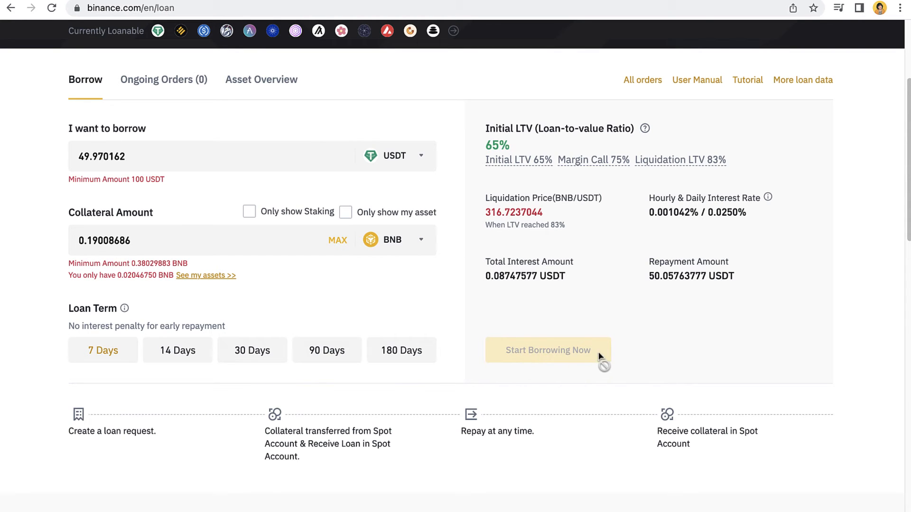
scroll("up", 3)
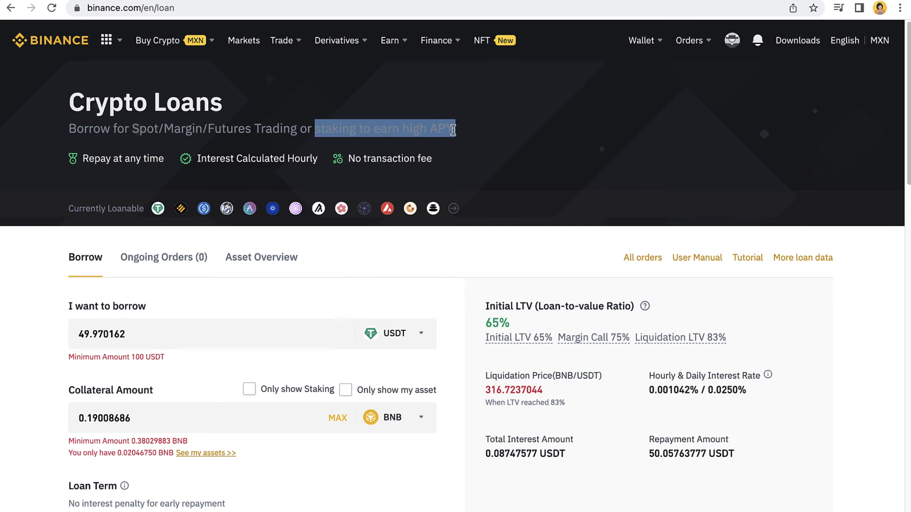
scroll("down", 3)
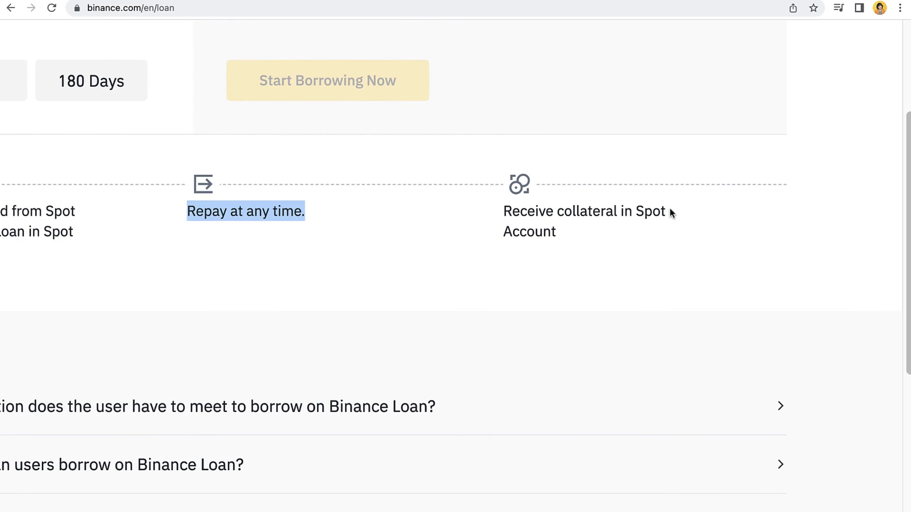
mouse_move(556, 215)
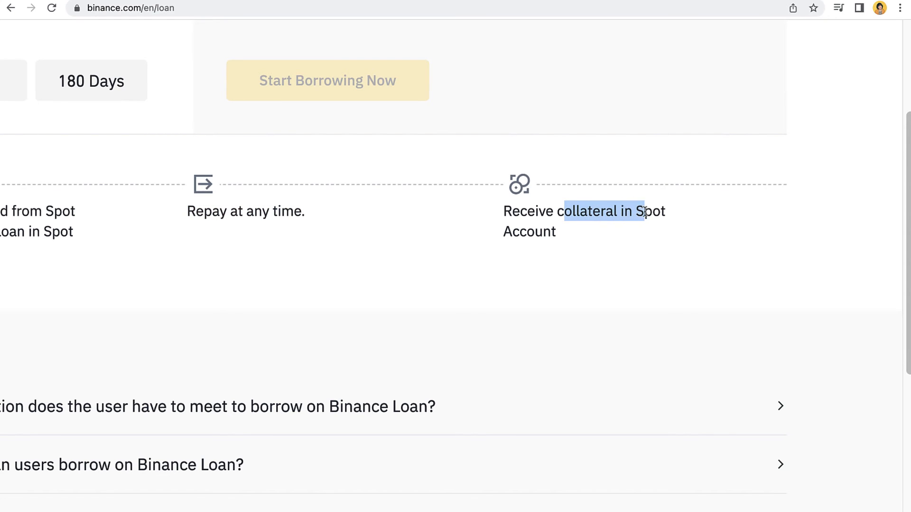
scroll("up", 3)
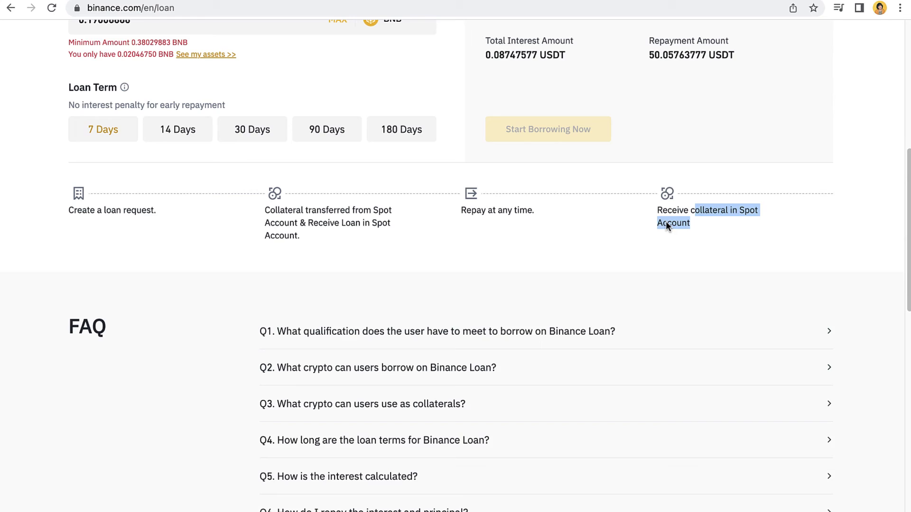
scroll("up", 3)
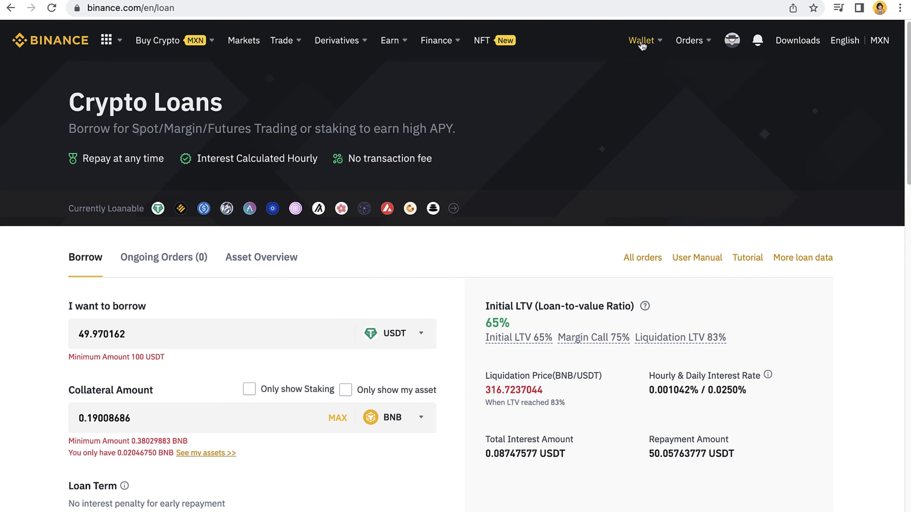
left_click(641, 39)
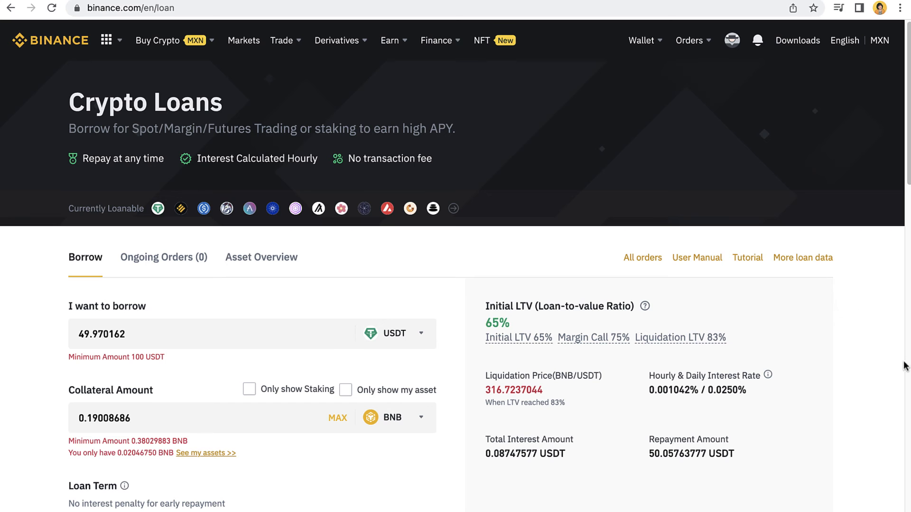
mouse_move(835, 348)
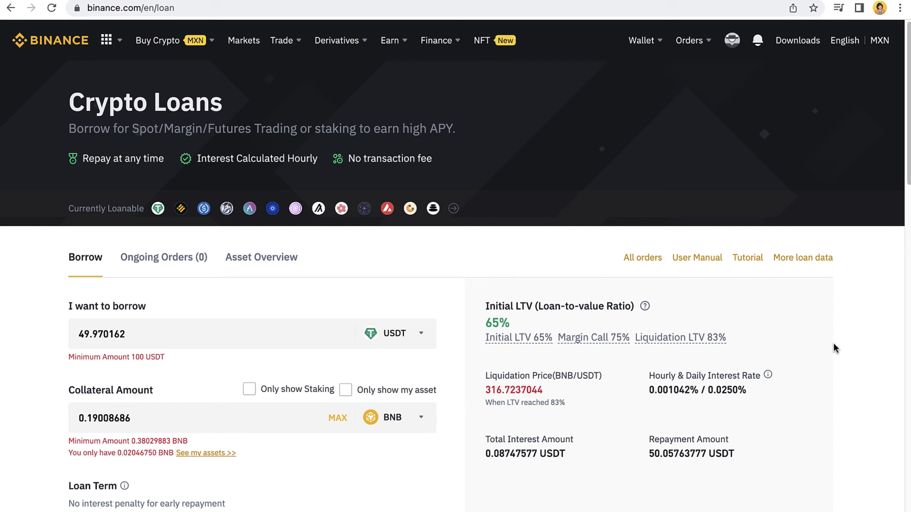
Step: Browse the Crypto Loans FAQ, then open the Learn & Earn banner from the homepage
scroll("down", 3)
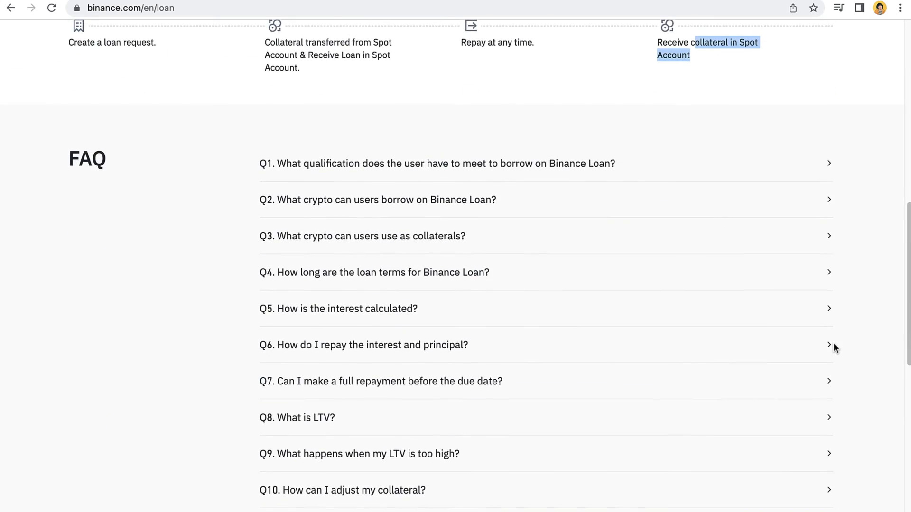
scroll("down", 3)
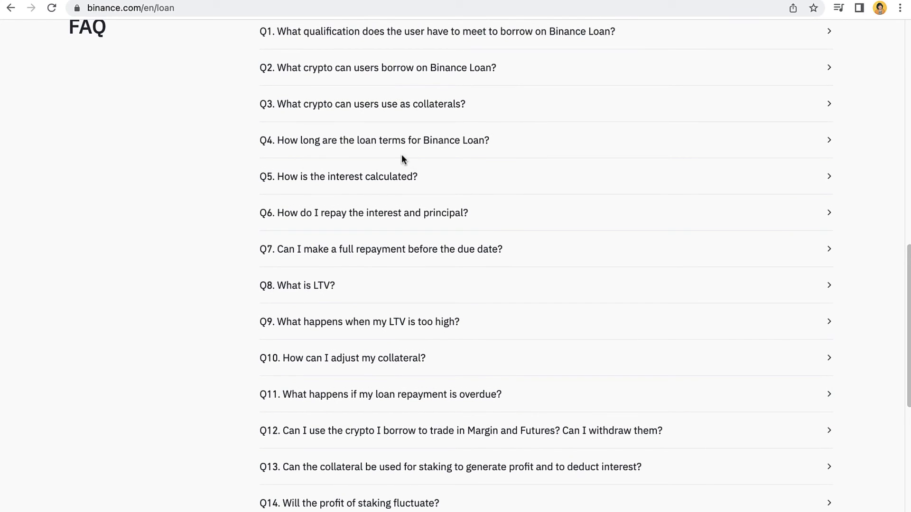
mouse_move(192, 193)
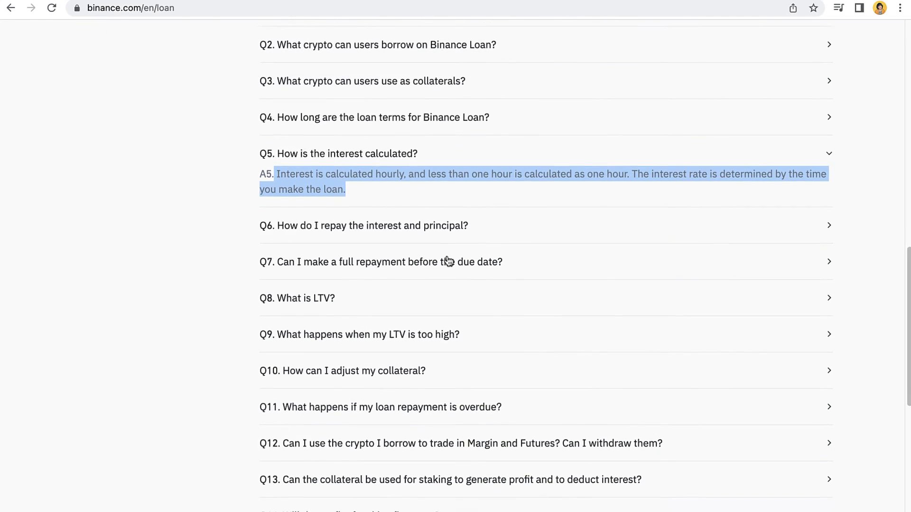
scroll("down", 3)
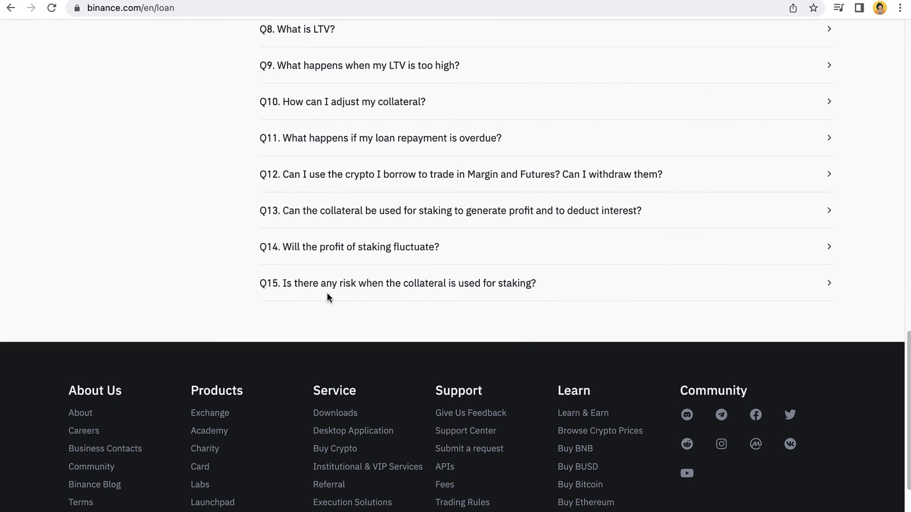
mouse_move(492, 290)
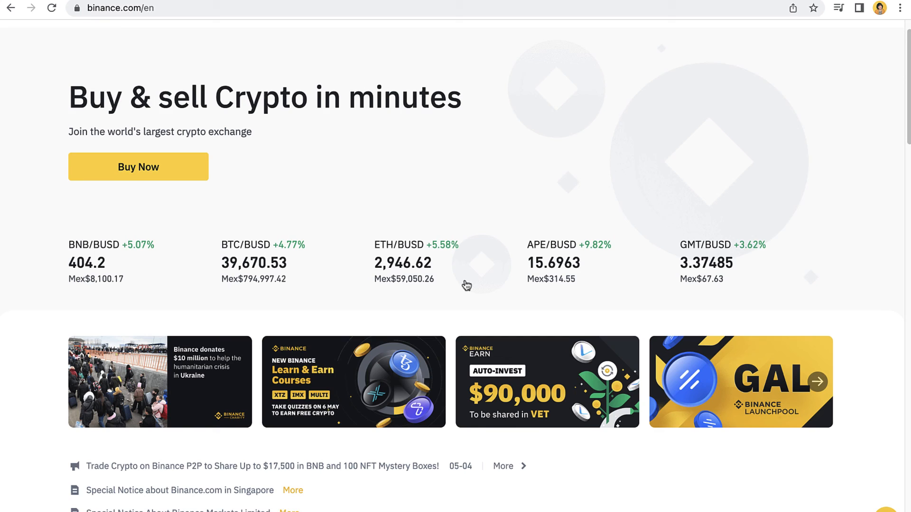
left_click(352, 381)
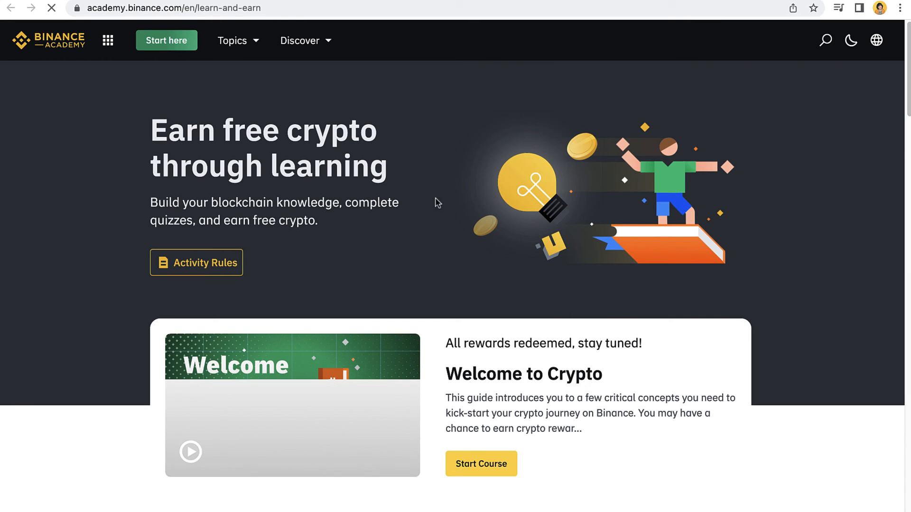